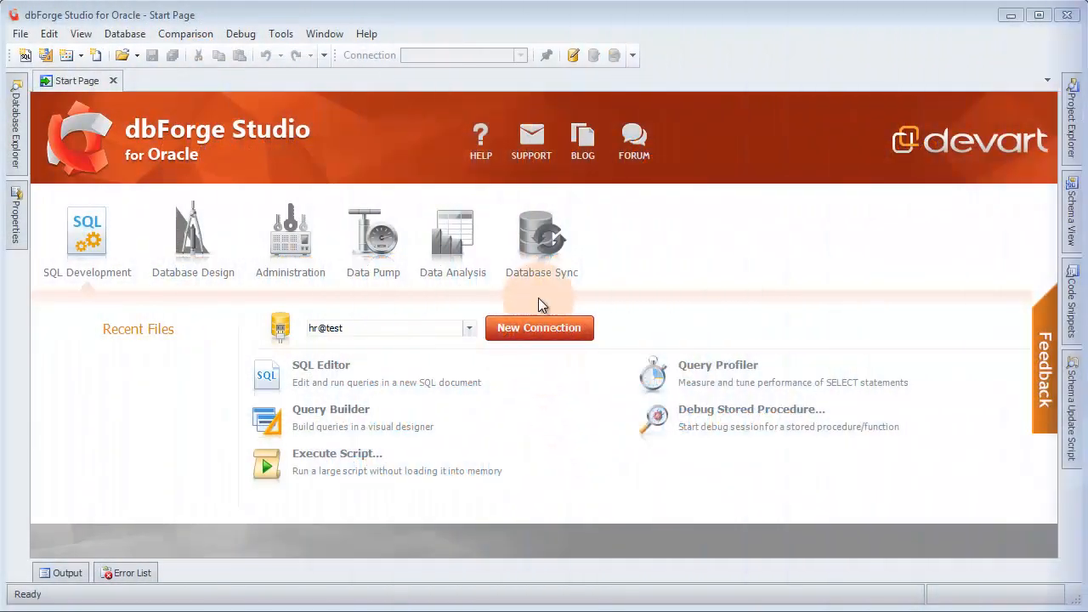
- Generate a compressed HR snapshot HRdevart_test.snap from the hr@DEVART_TEST connection
{"action": "left_click", "coordinate": [541, 238]}
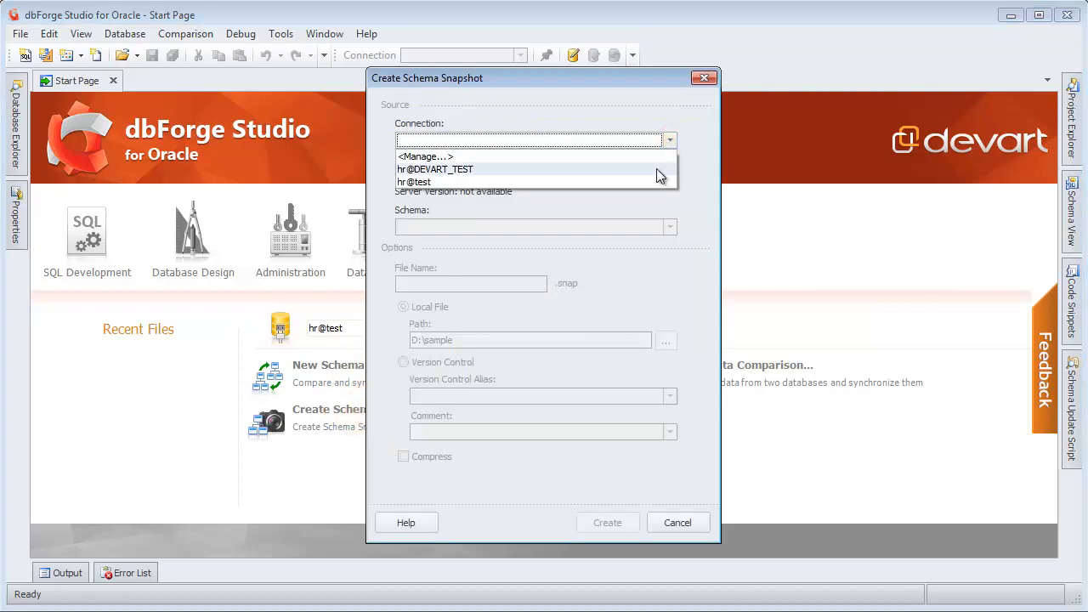
{"action": "left_click", "coordinate": [435, 170]}
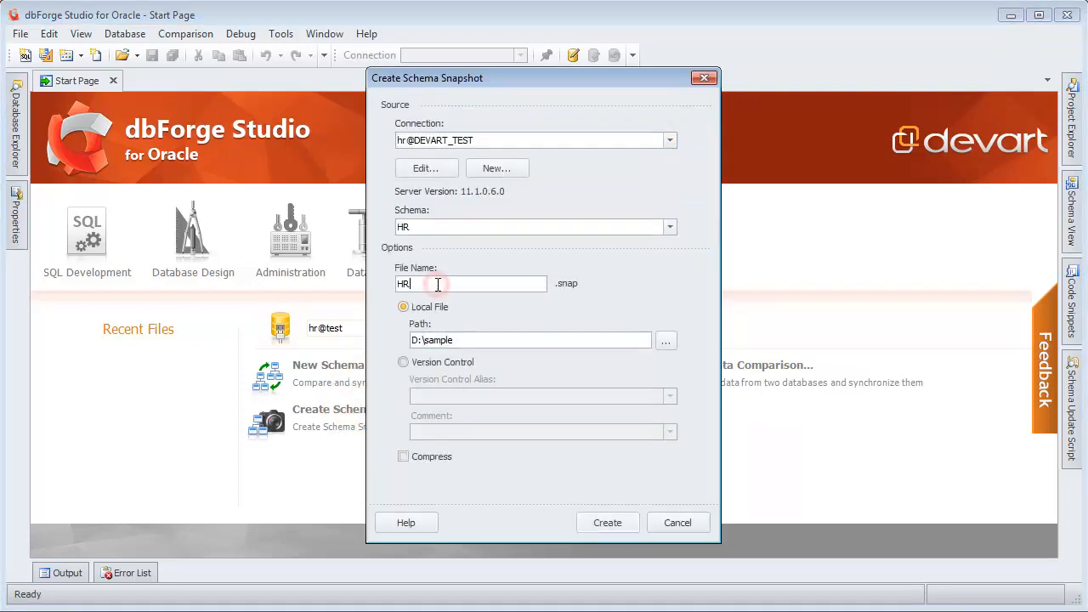
{"action": "type", "text": "devart_test"}
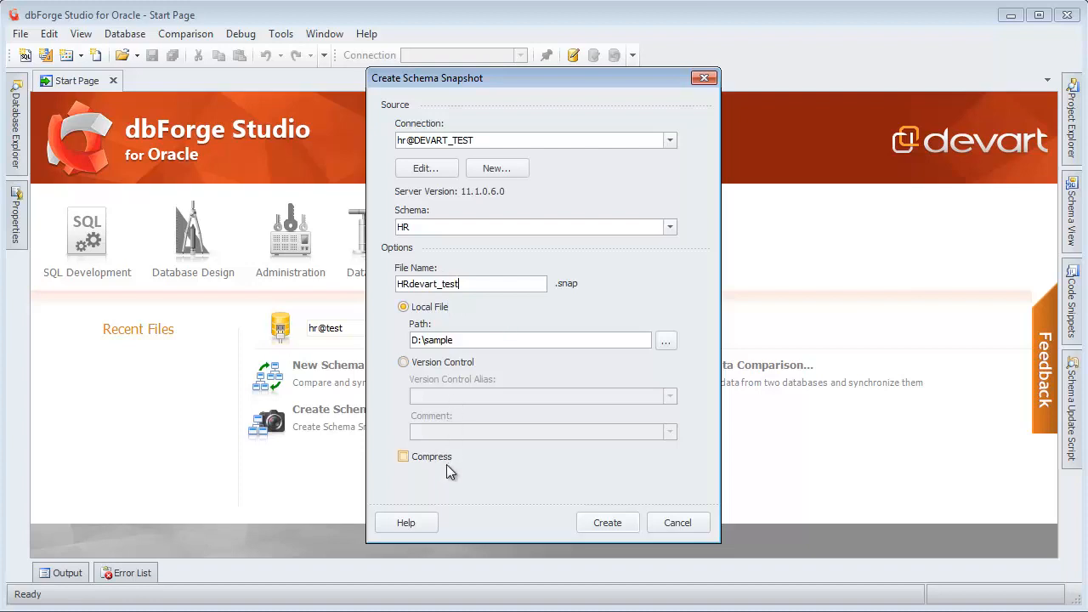
{"action": "left_click", "coordinate": [607, 522]}
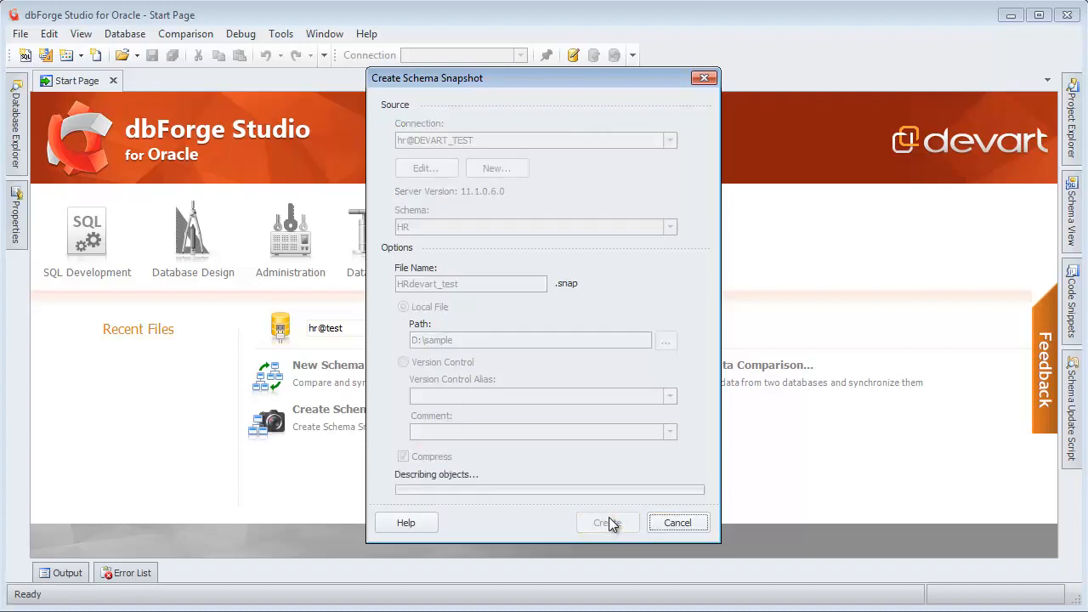
{"action": "left_click", "coordinate": [607, 522]}
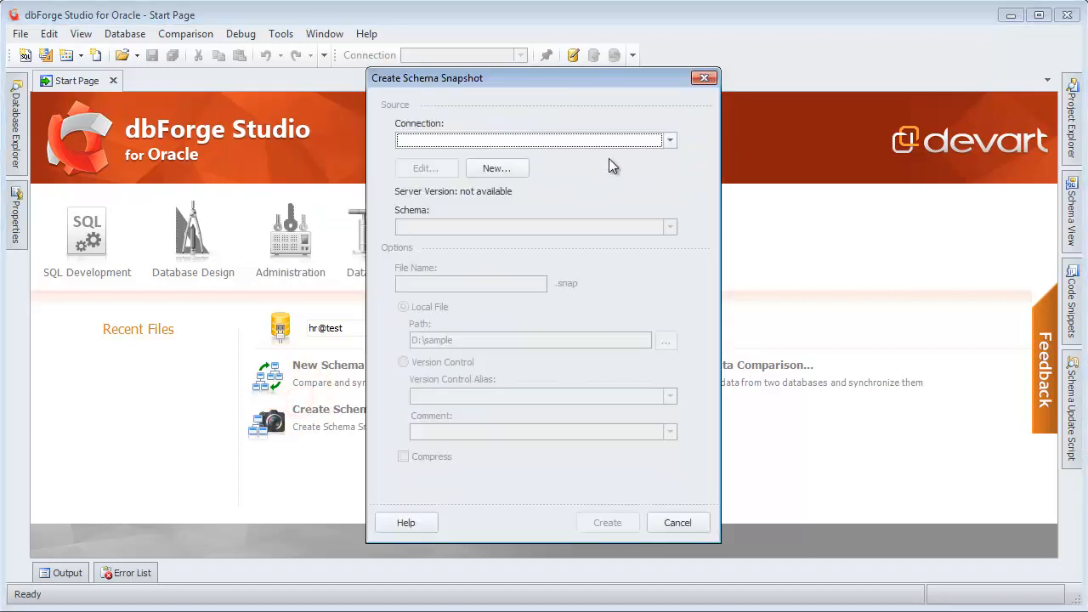
- Generate an uncompressed HR snapshot HRtest.snap from the hr@test connection
{"action": "left_click", "coordinate": [670, 140]}
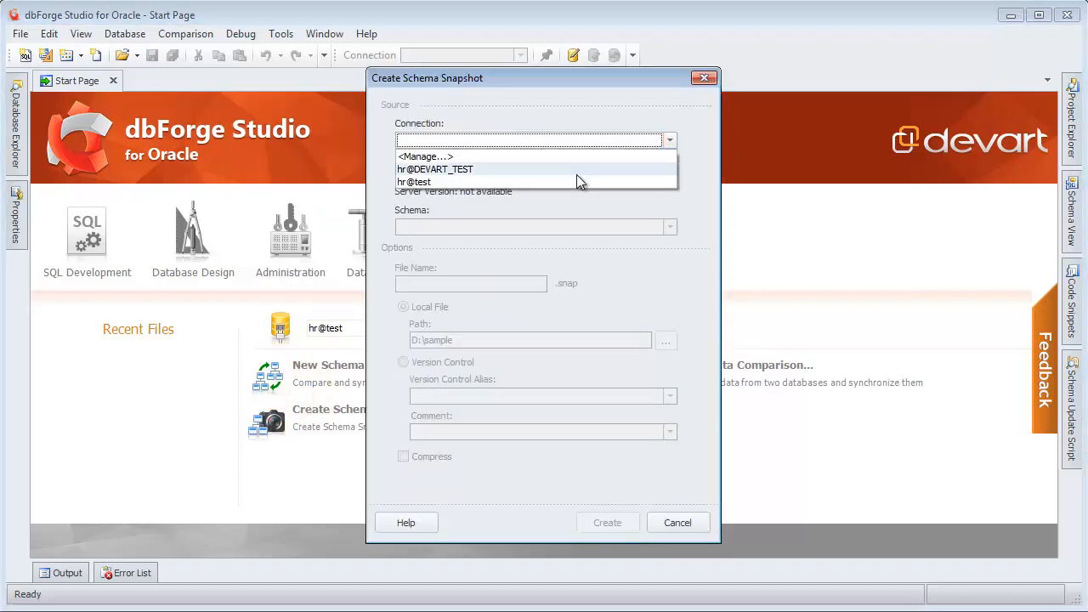
{"action": "left_click", "coordinate": [414, 182]}
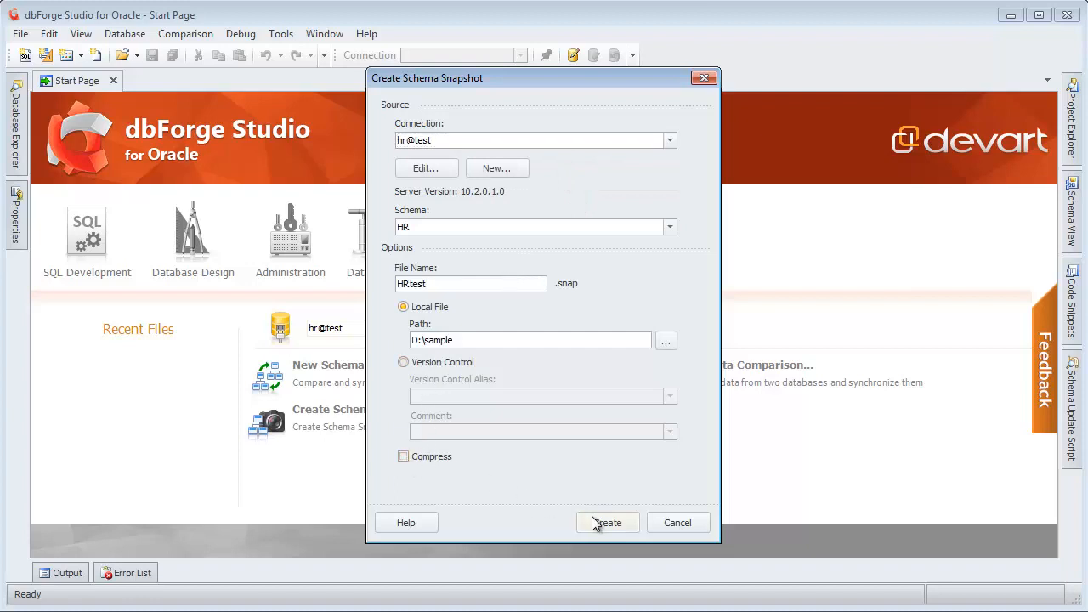
{"action": "left_click", "coordinate": [607, 522]}
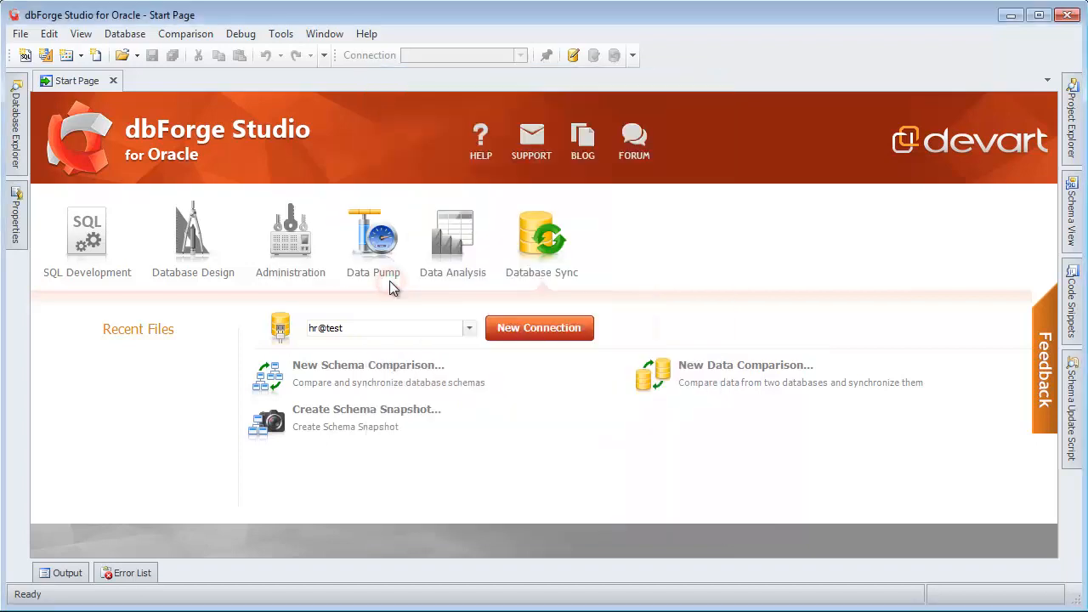
- Start a schema comparison mapping HR on hr@DEVART_TEST (source) to HR on hr@test (target), filtered by 'hr'
{"action": "left_click", "coordinate": [367, 364]}
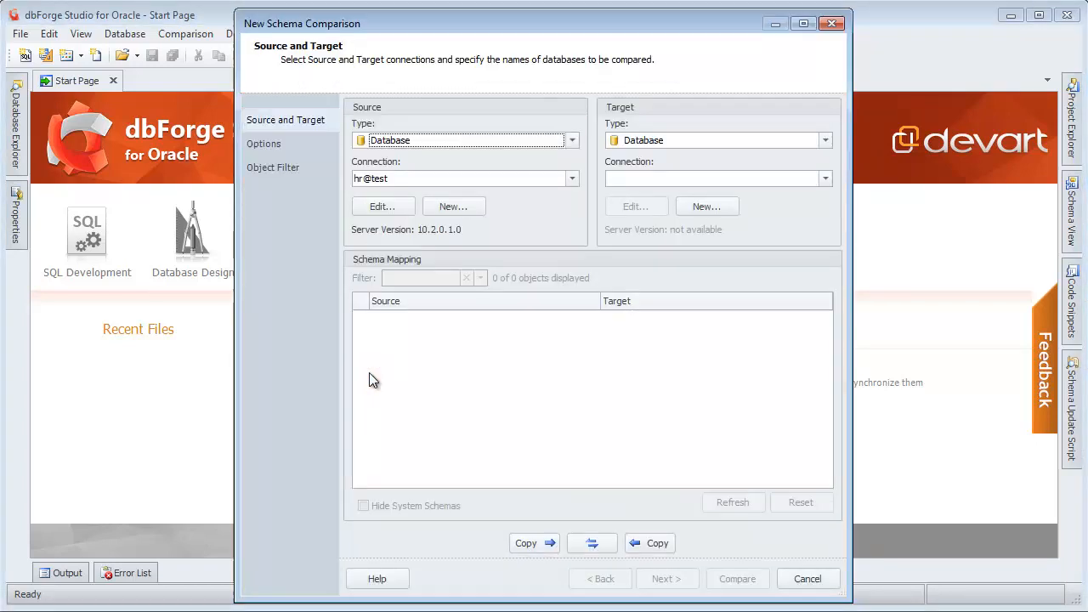
{"action": "left_click", "coordinate": [571, 179]}
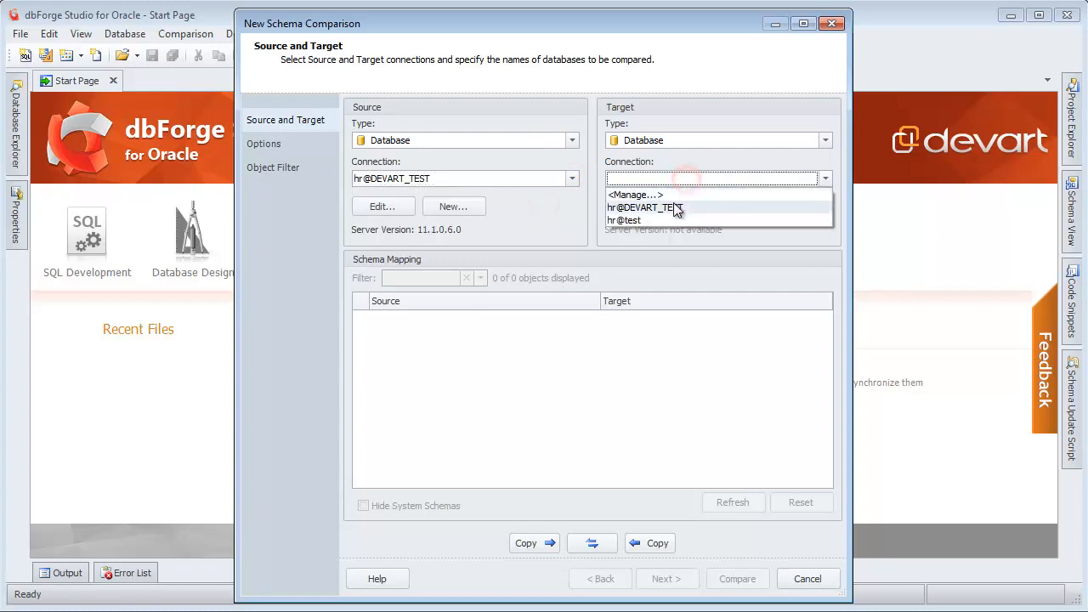
{"action": "left_click", "coordinate": [626, 219]}
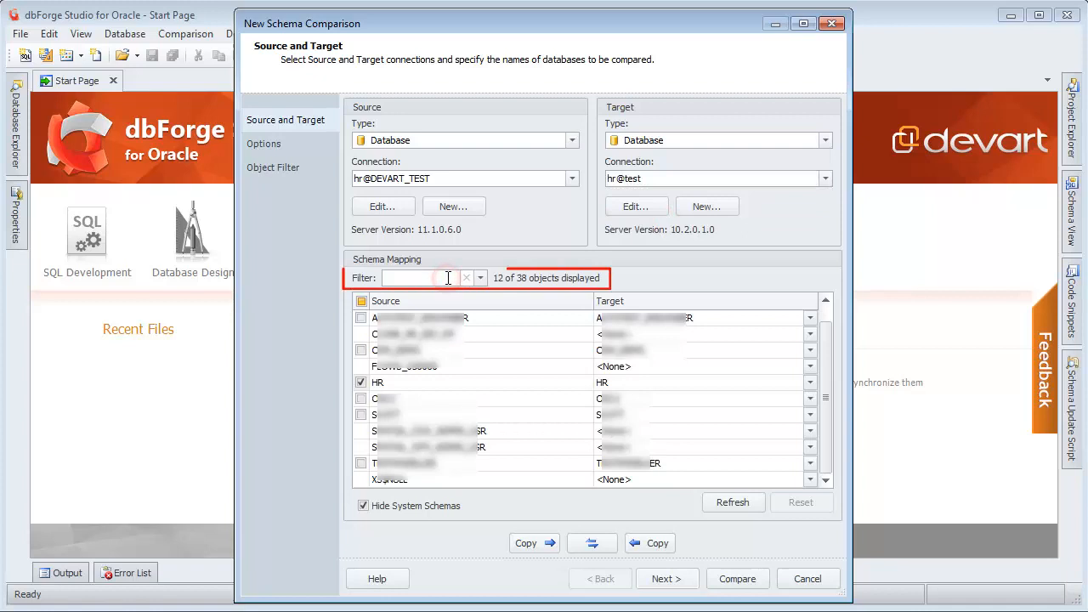
{"action": "type", "text": "hr"}
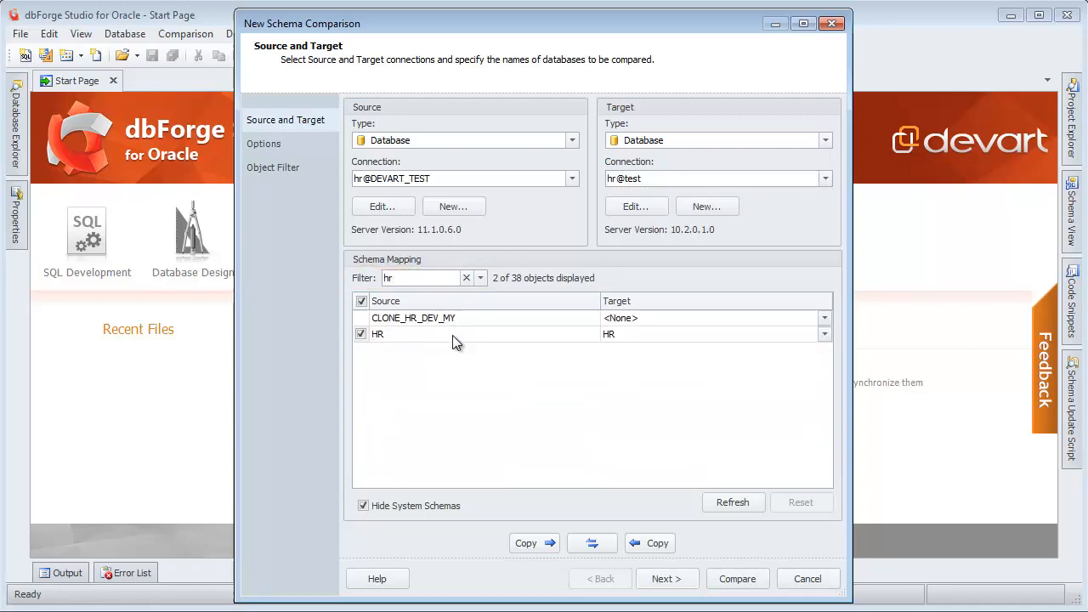
{"action": "left_click", "coordinate": [666, 578]}
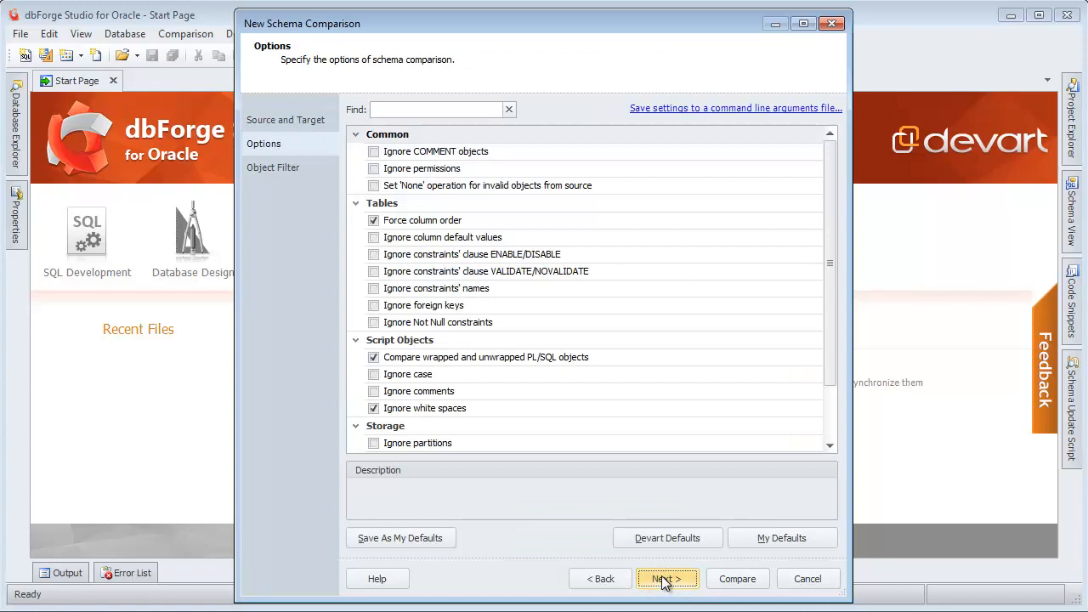
- Save the comparison settings to a command line arguments file and search the options for 'part'
{"action": "left_click", "coordinate": [734, 109]}
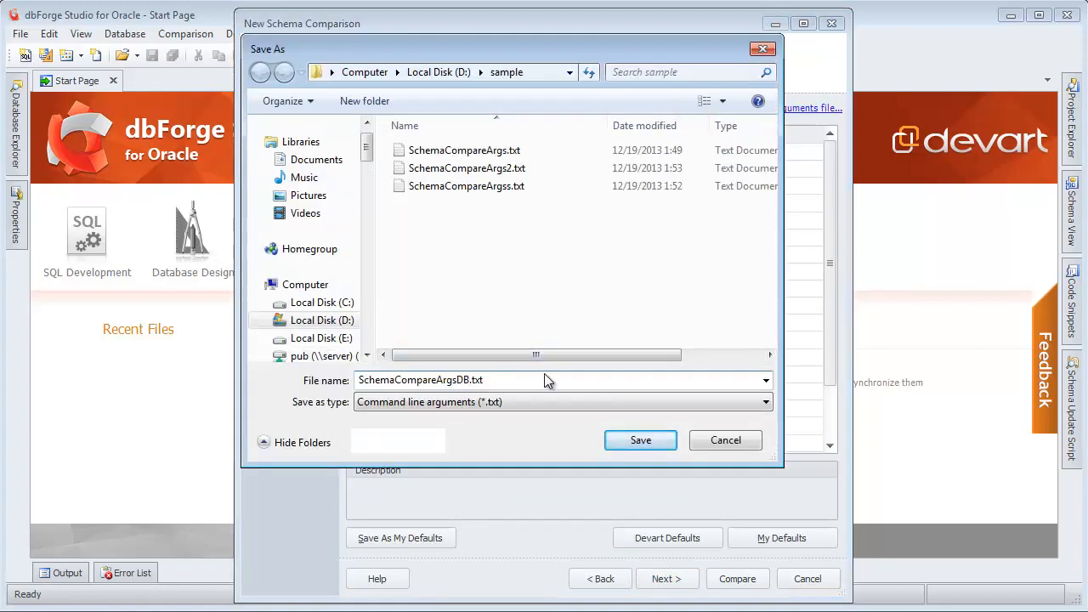
{"action": "left_click", "coordinate": [640, 439]}
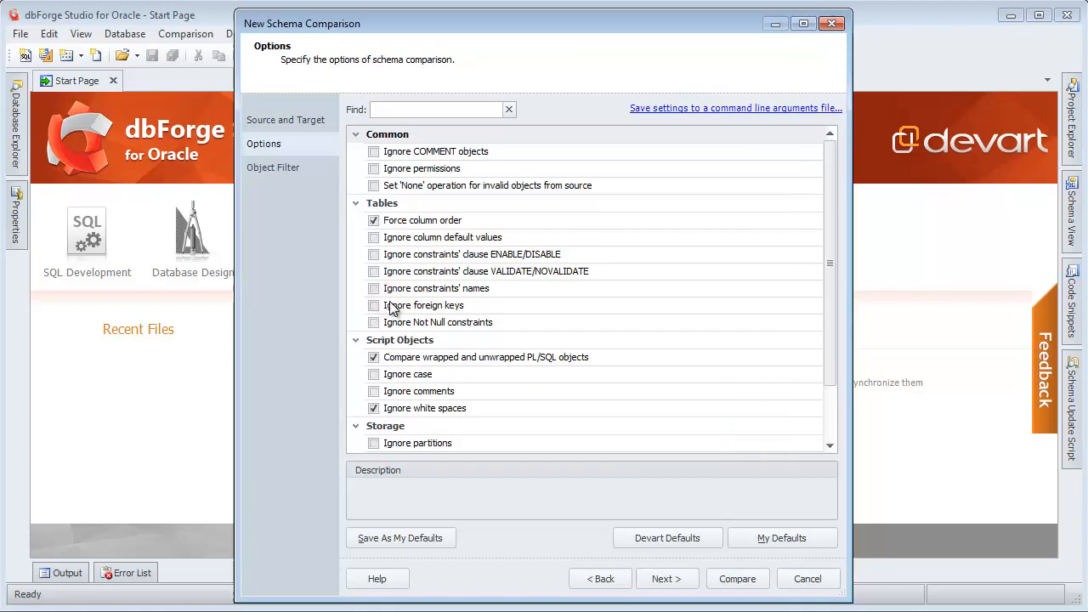
{"action": "type", "text": "par"}
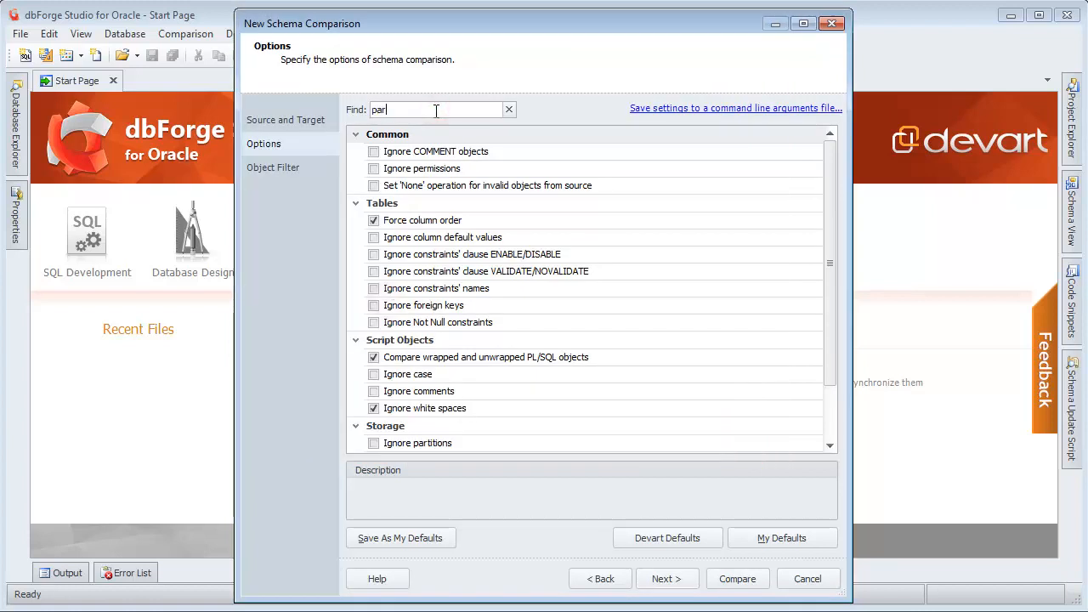
{"action": "type", "text": "t"}
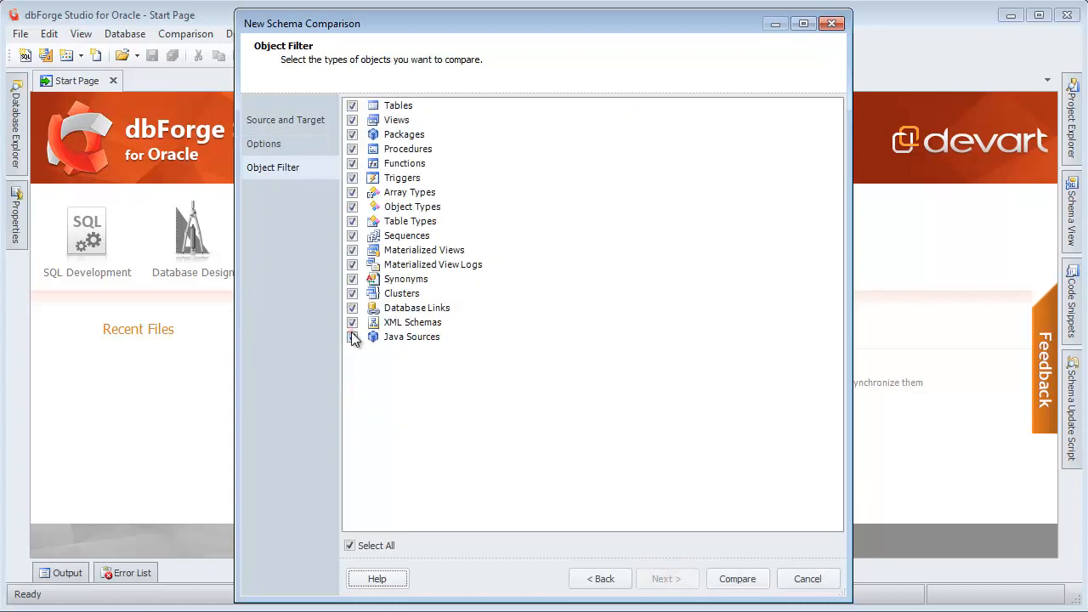
- Exclude Java Sources in the Object Filter and run the HR schema comparison
{"action": "left_click", "coordinate": [354, 336]}
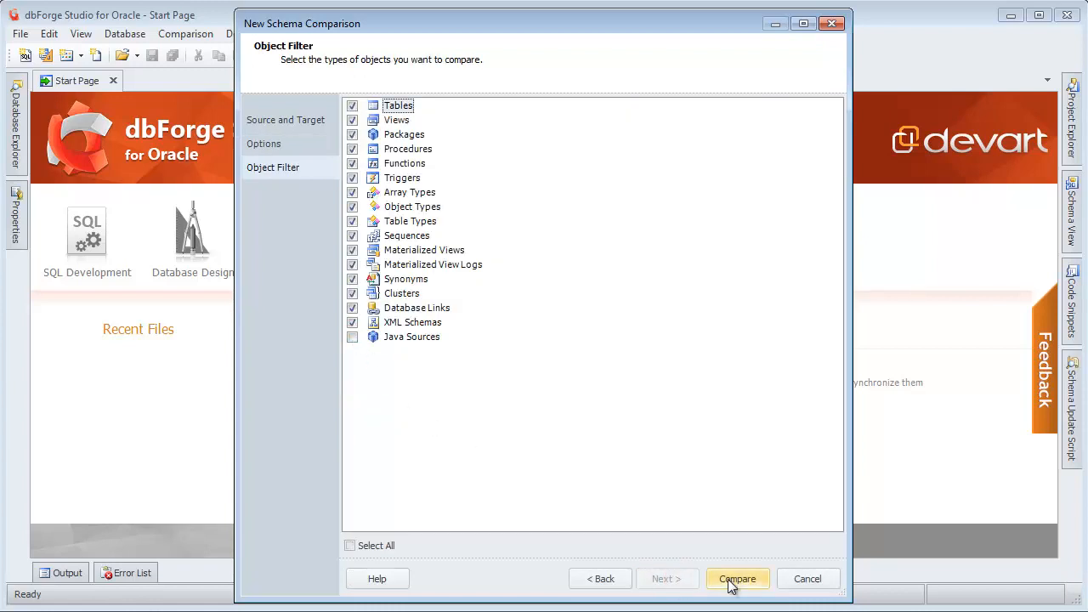
{"action": "left_click", "coordinate": [738, 578]}
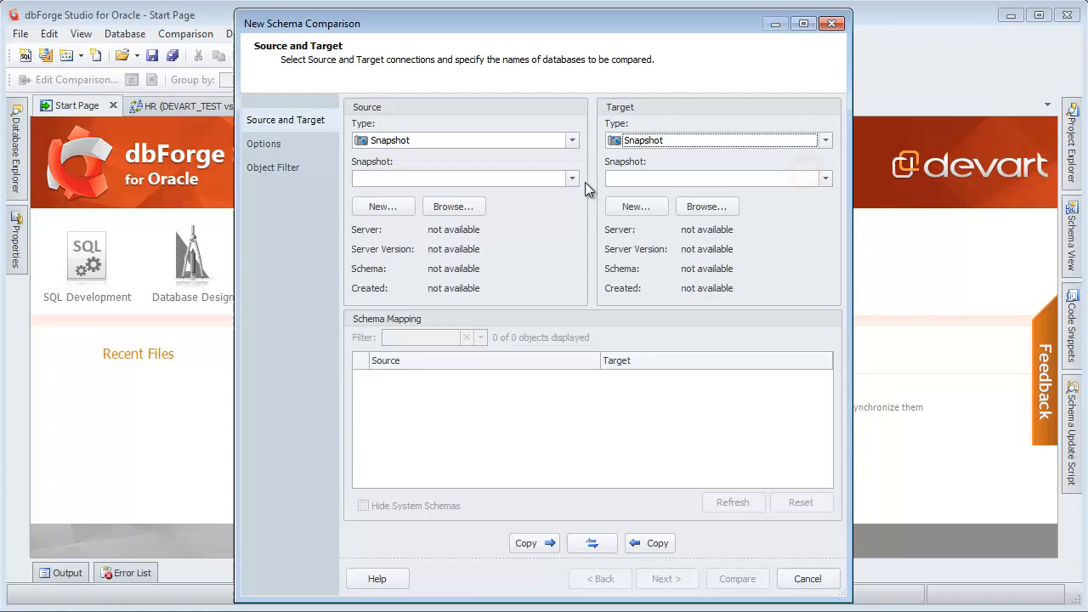
- Save the comparison settings as SchemaCompareArgsSnap.txt in D:\sample and view the HR comparison results
{"action": "left_click", "coordinate": [667, 578]}
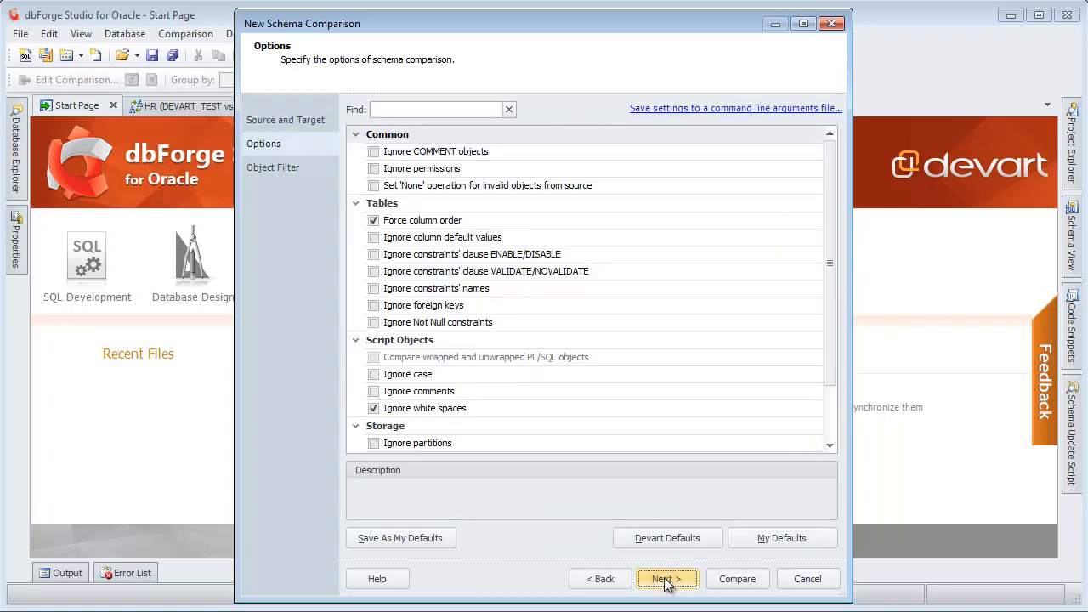
{"action": "type", "text": "part"}
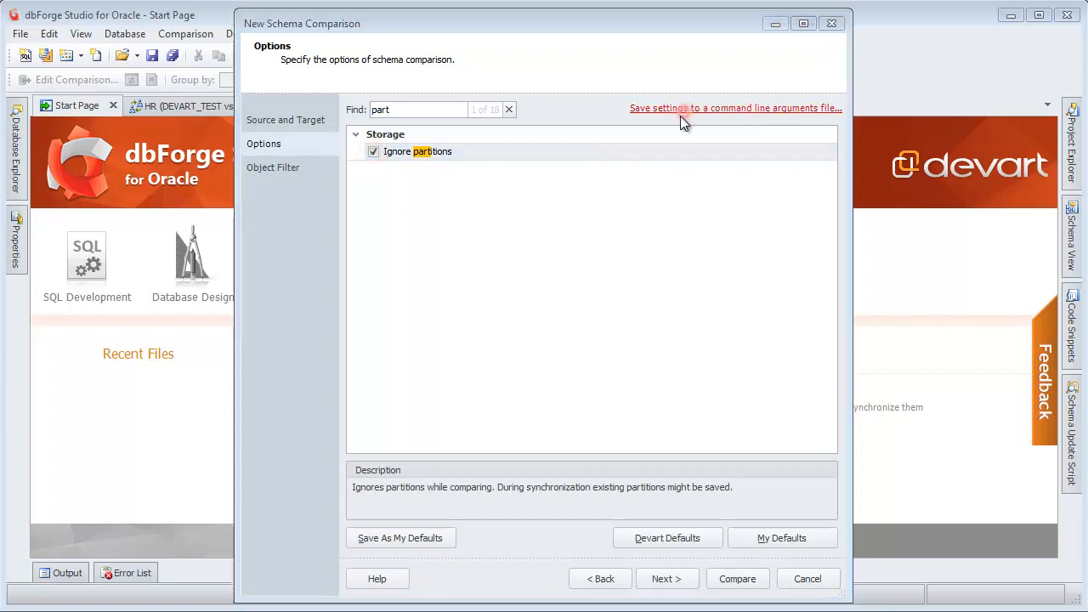
{"action": "left_click", "coordinate": [734, 109]}
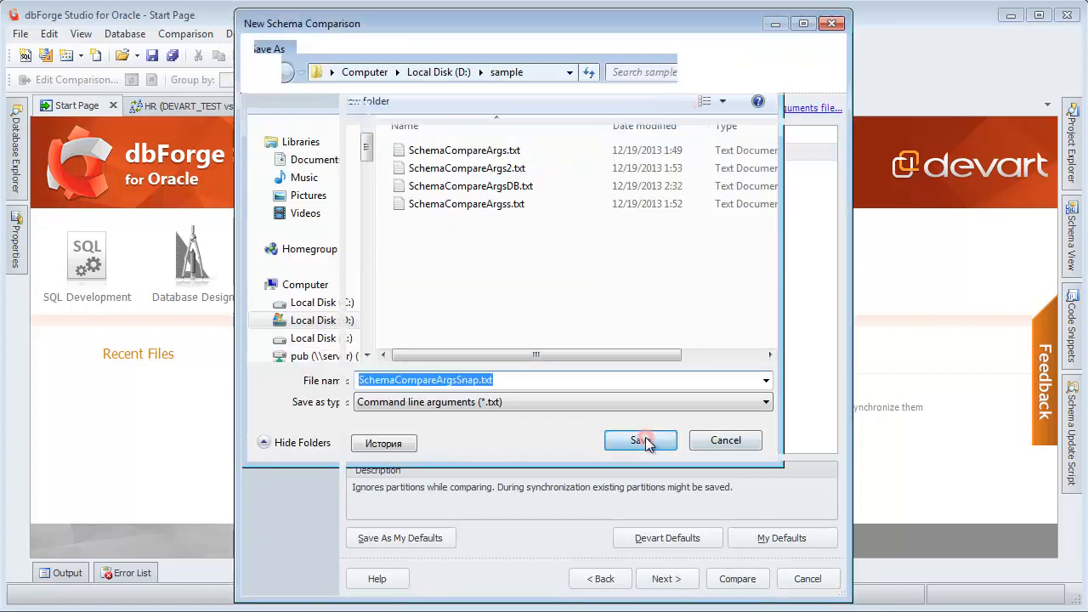
{"action": "left_click", "coordinate": [639, 440]}
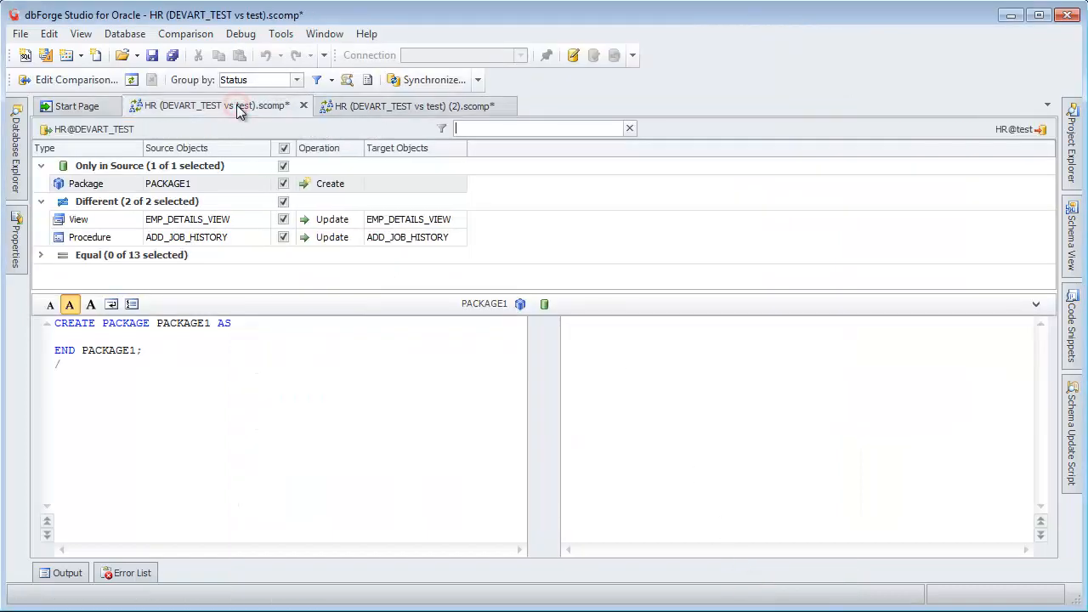
- Review the EMP_DETAILS_VIEW diff, then begin synchronizing the snapshot-based (2).scomp comparison
{"action": "left_click", "coordinate": [187, 217]}
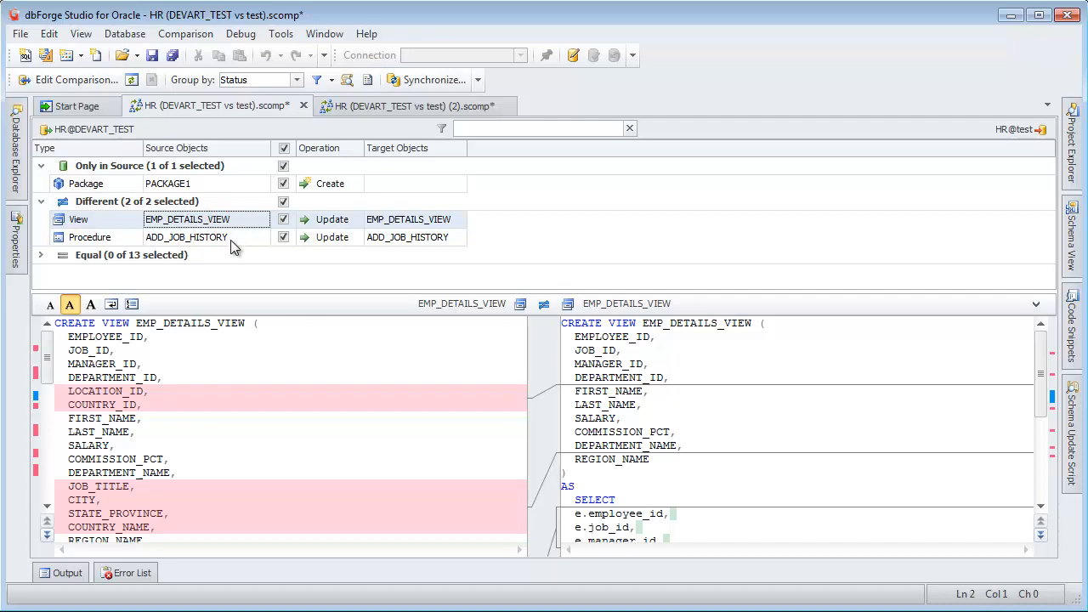
{"action": "left_click", "coordinate": [399, 105]}
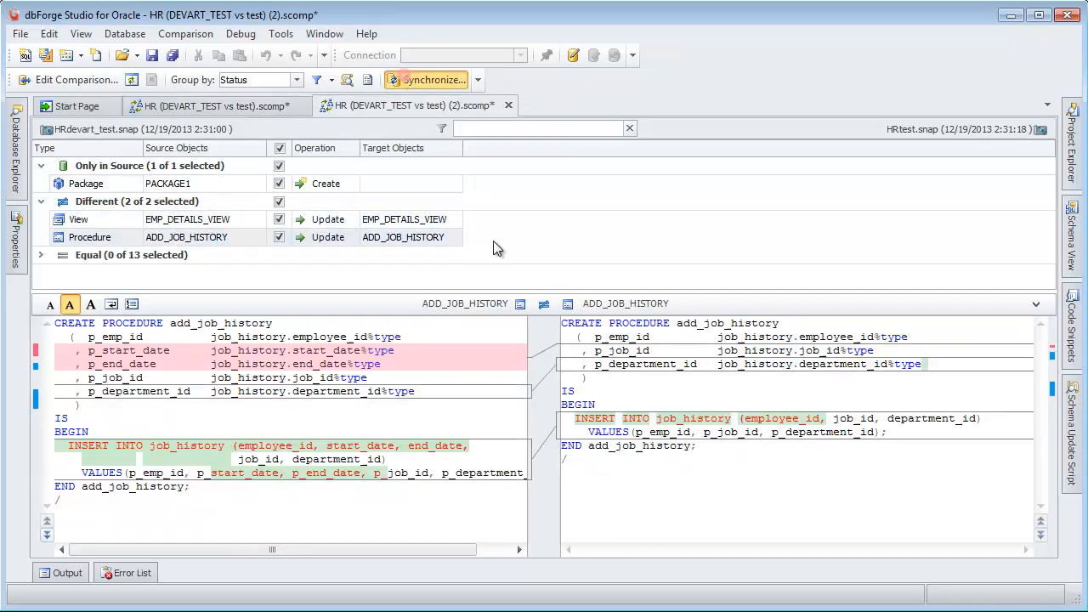
{"action": "left_click", "coordinate": [428, 80]}
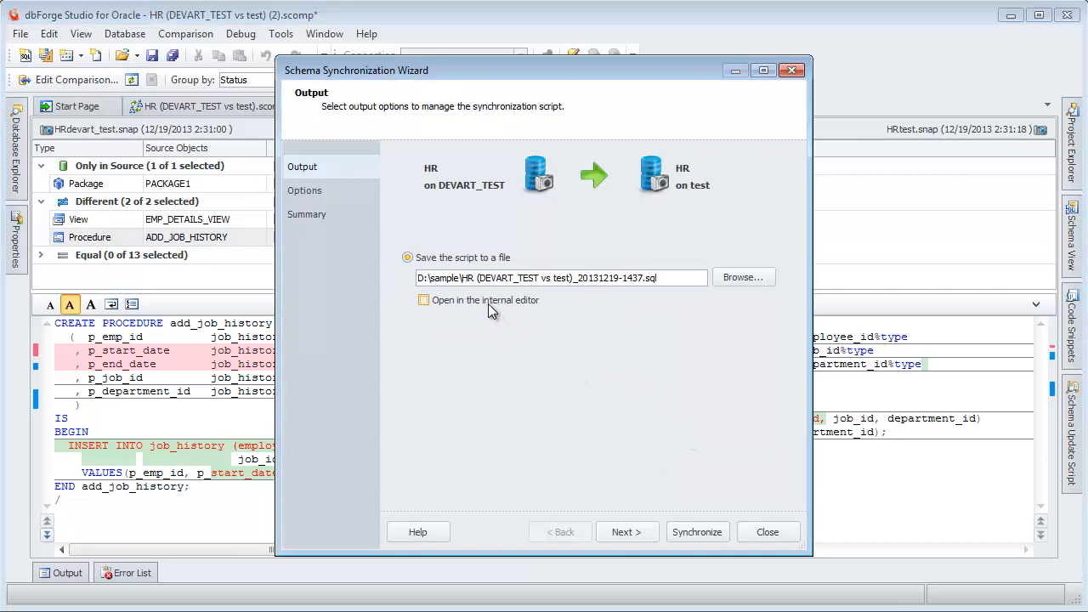
- Generate the HR synchronization script as a .sql document, cancelling the Connect to Server prompt
{"action": "left_click", "coordinate": [625, 531]}
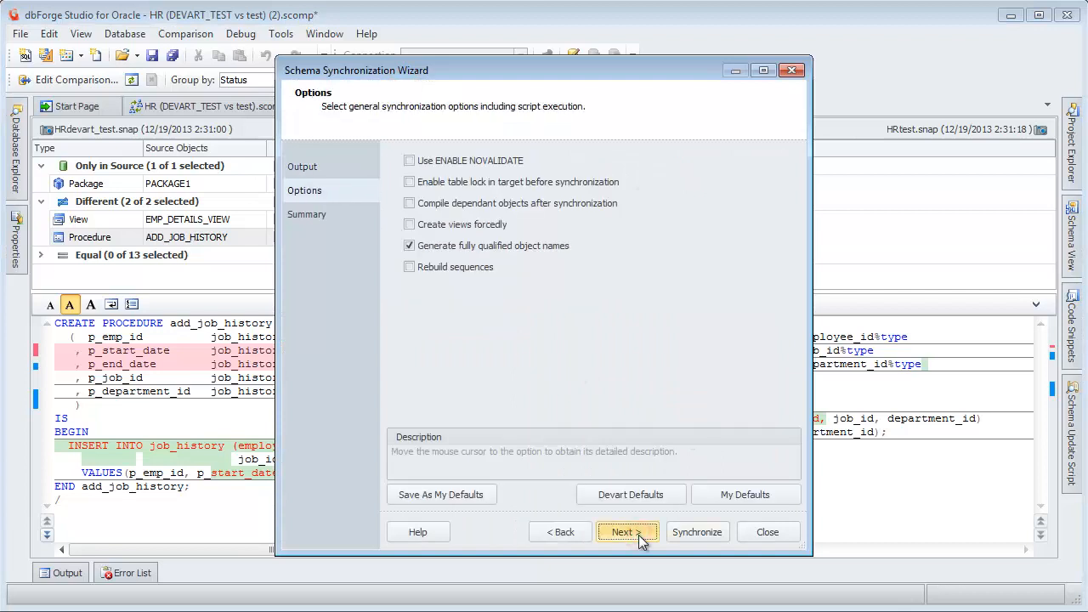
{"action": "left_click", "coordinate": [627, 531]}
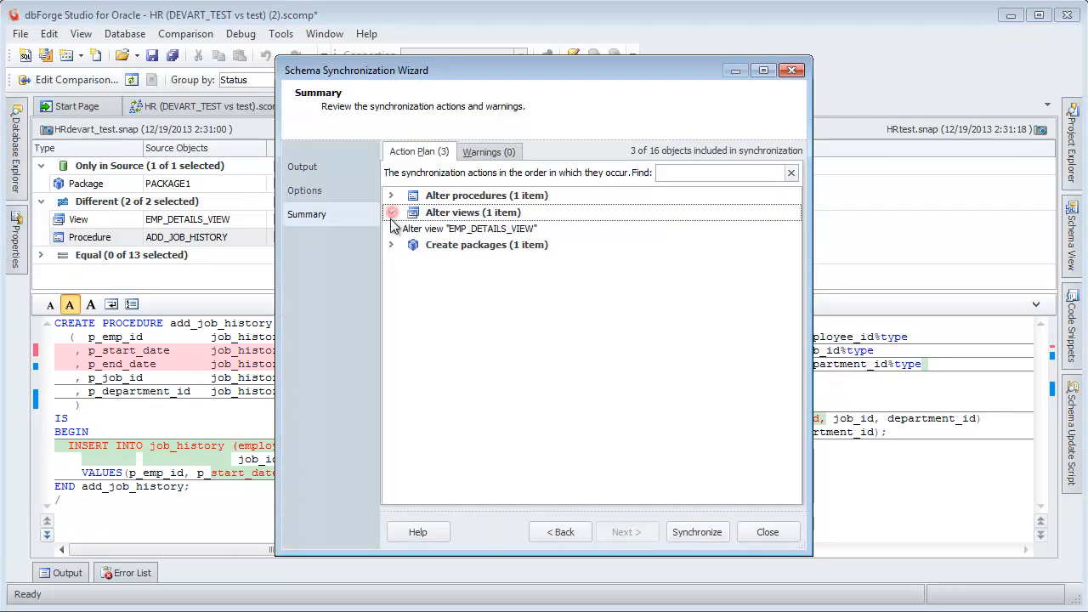
{"action": "type", "text": "ta"}
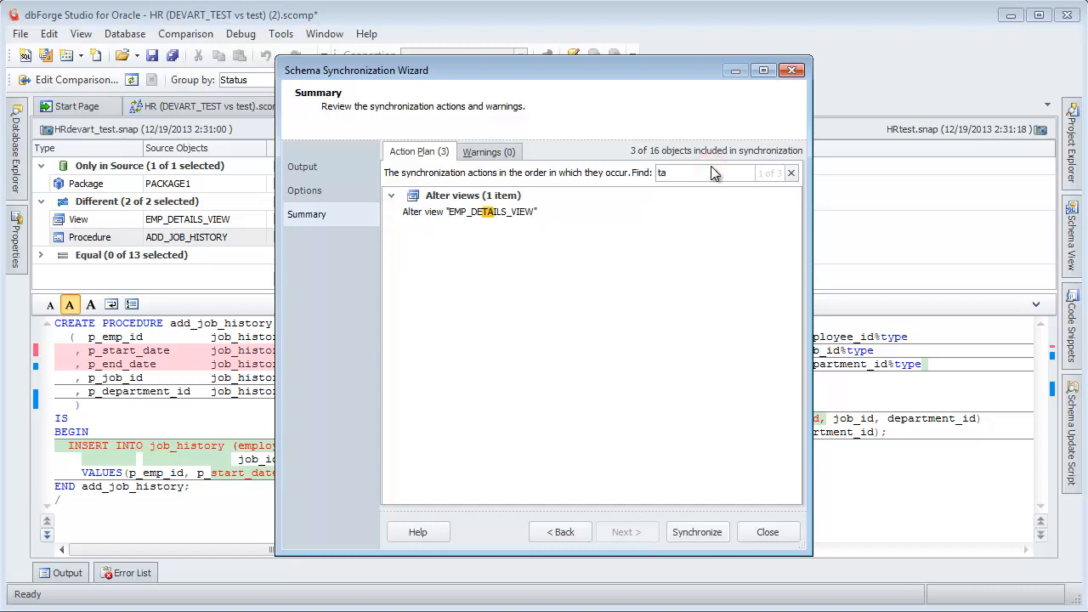
{"action": "left_click", "coordinate": [697, 530]}
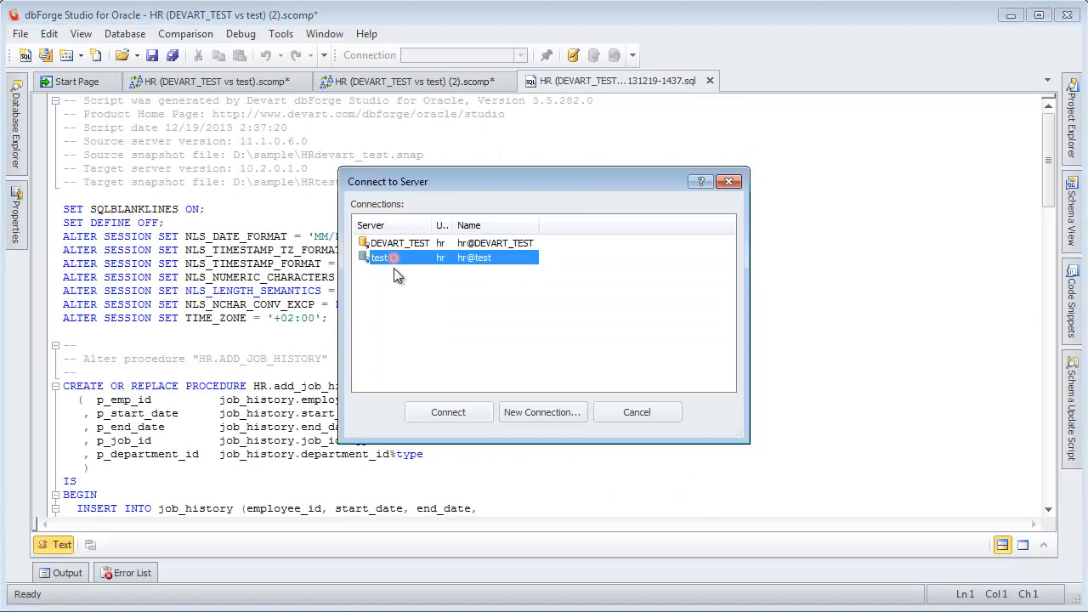
{"action": "left_click", "coordinate": [448, 413]}
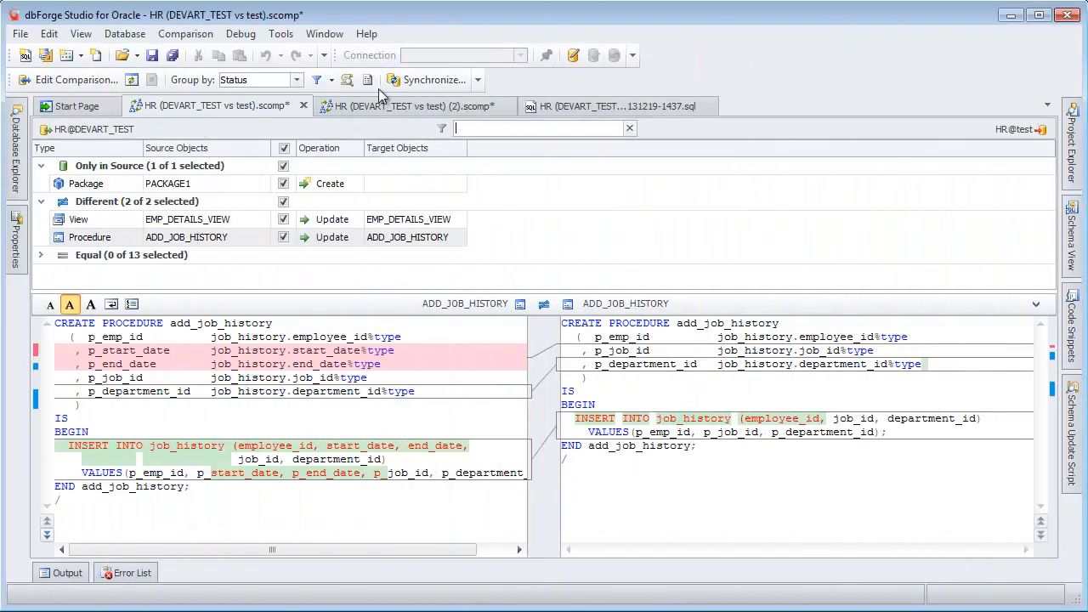
- Execute the sync script directly against HR on test with results refreshed, reaching all 16 objects equal
{"action": "left_click", "coordinate": [434, 80]}
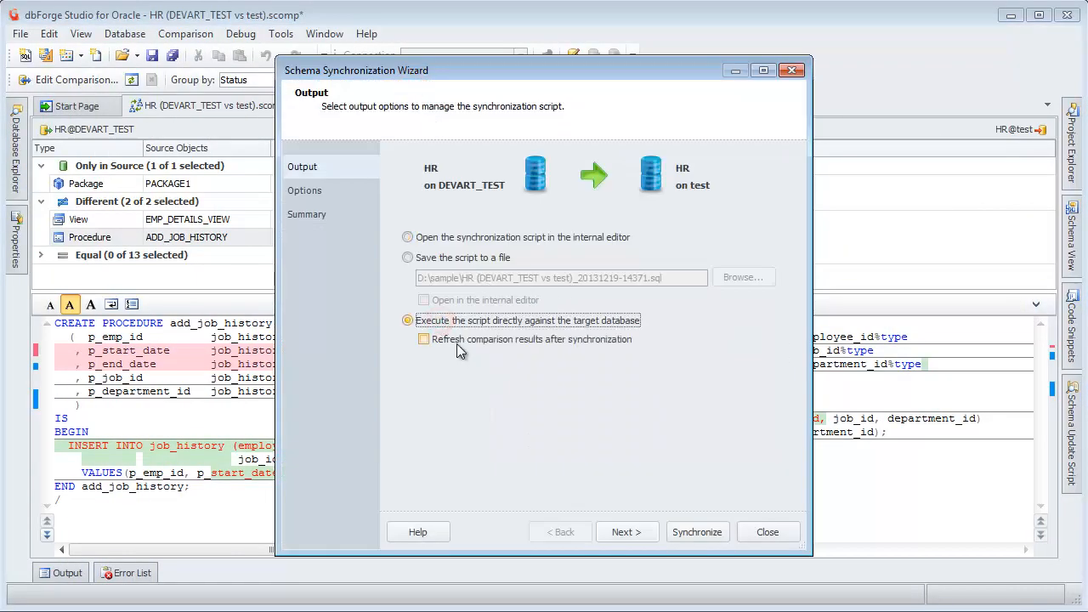
{"action": "left_click", "coordinate": [425, 340]}
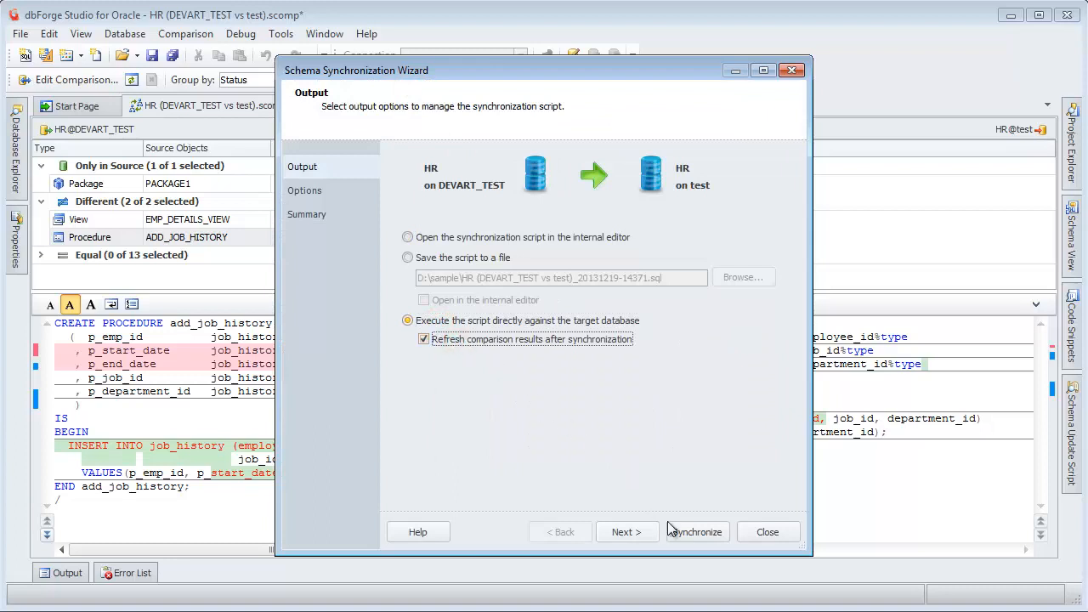
{"action": "left_click", "coordinate": [625, 531]}
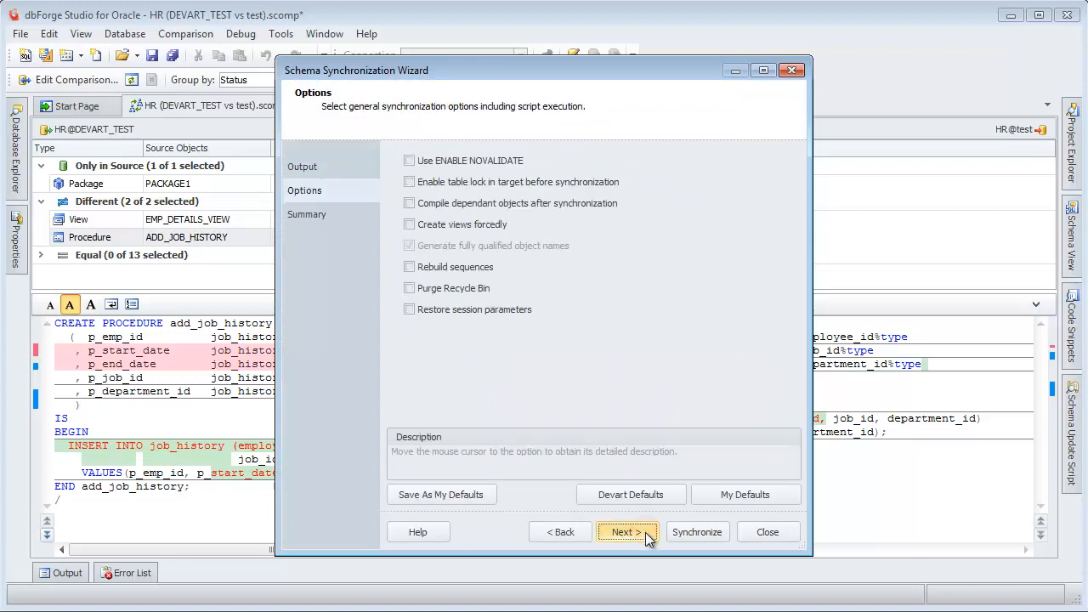
{"action": "left_click", "coordinate": [626, 530]}
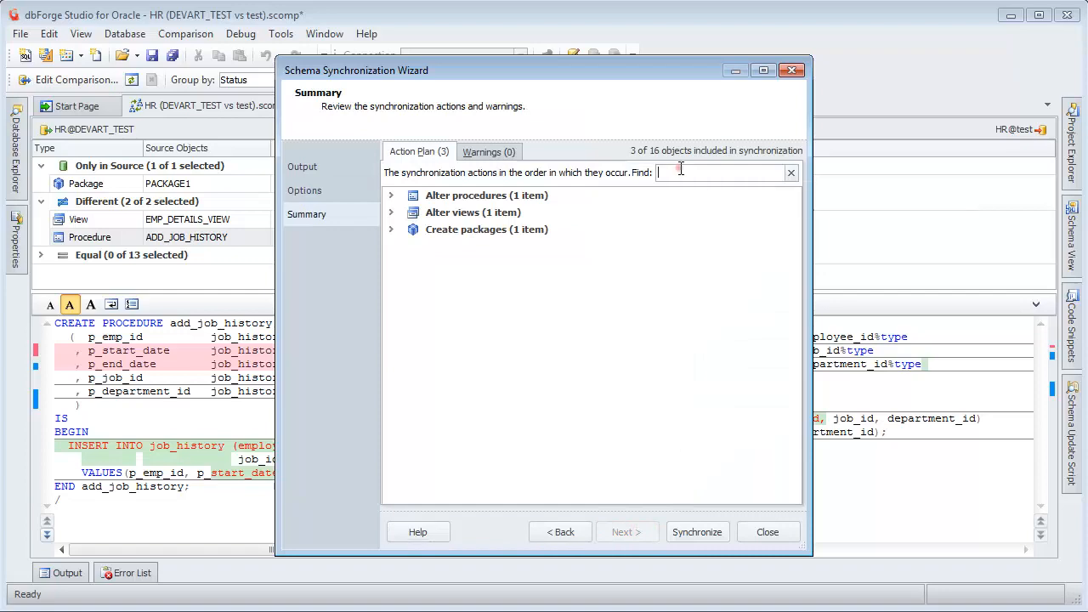
{"action": "type", "text": "view"}
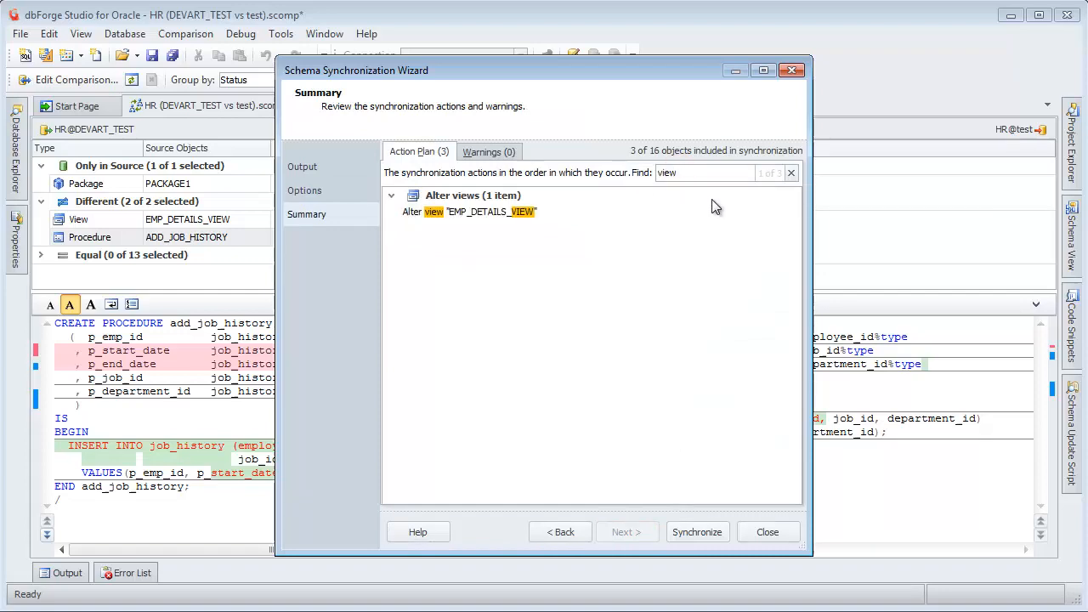
{"action": "left_click", "coordinate": [697, 531]}
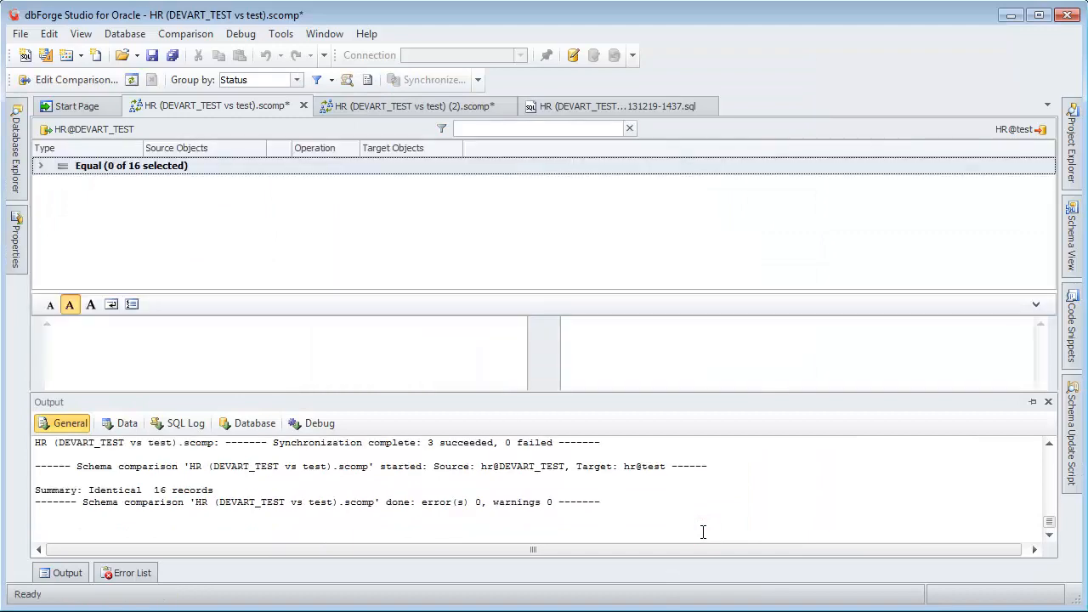
- Switch the comparison source to snapshot D:\sample\HRdevart_test.snap and recompare against hr@test, all 16 objects equal
{"action": "left_click", "coordinate": [74, 79]}
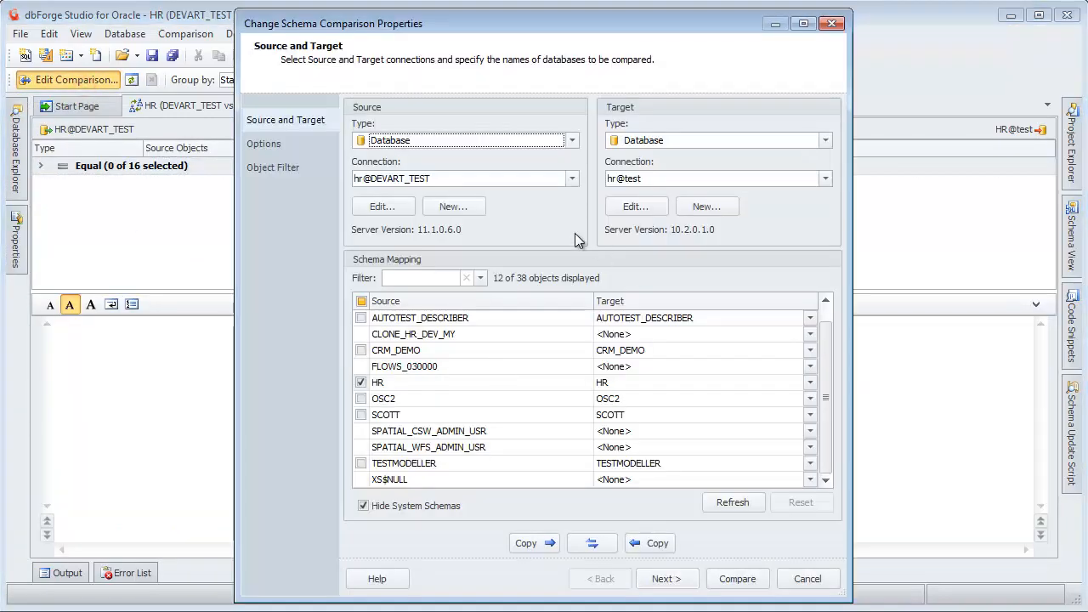
{"action": "left_click", "coordinate": [572, 140]}
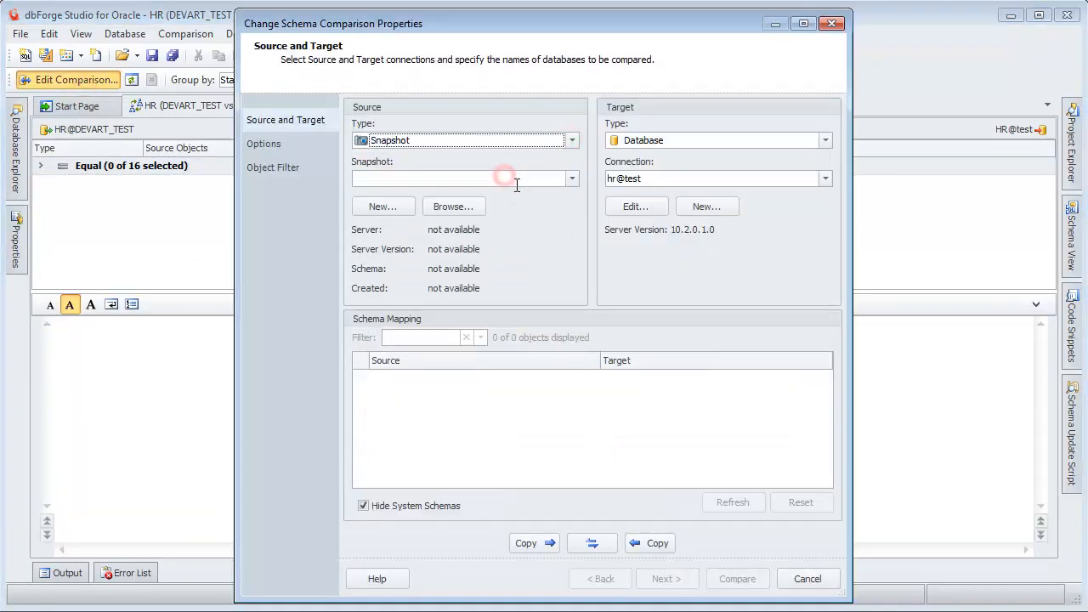
{"action": "left_click", "coordinate": [571, 178]}
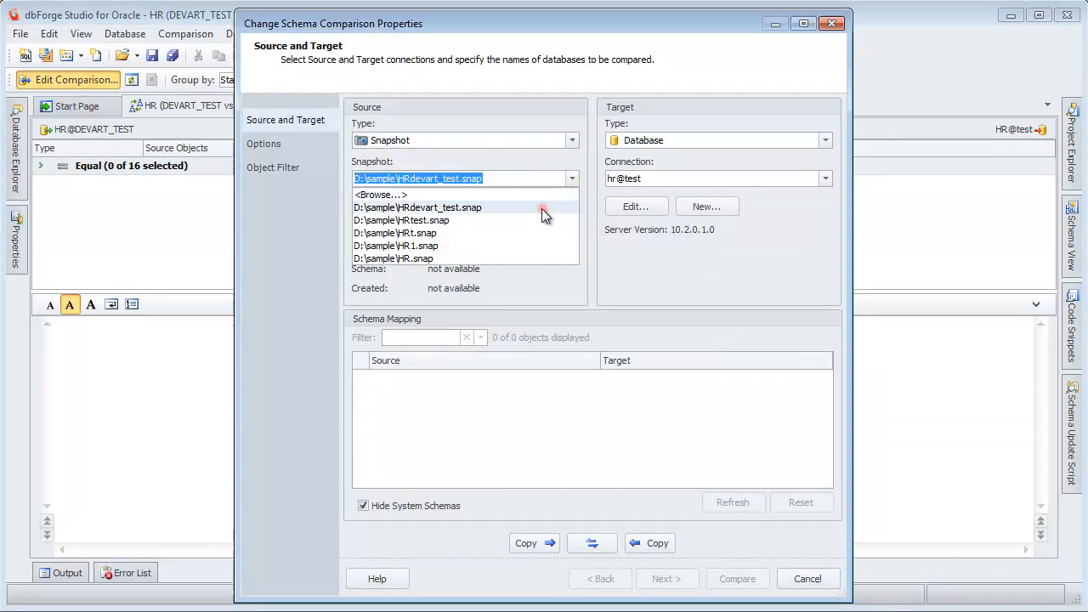
{"action": "left_click", "coordinate": [417, 207]}
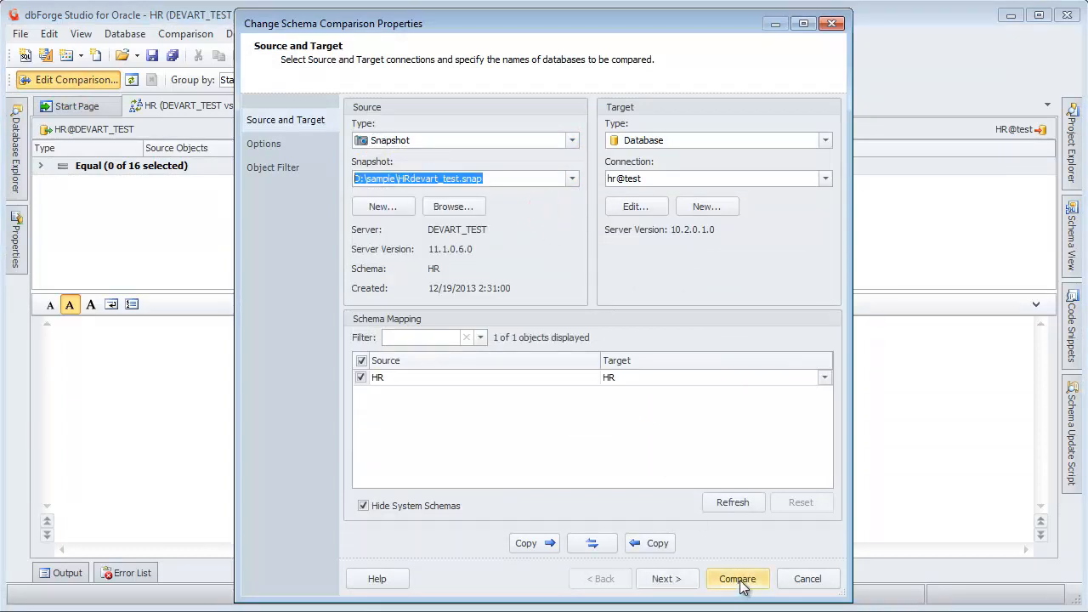
{"action": "left_click", "coordinate": [738, 578]}
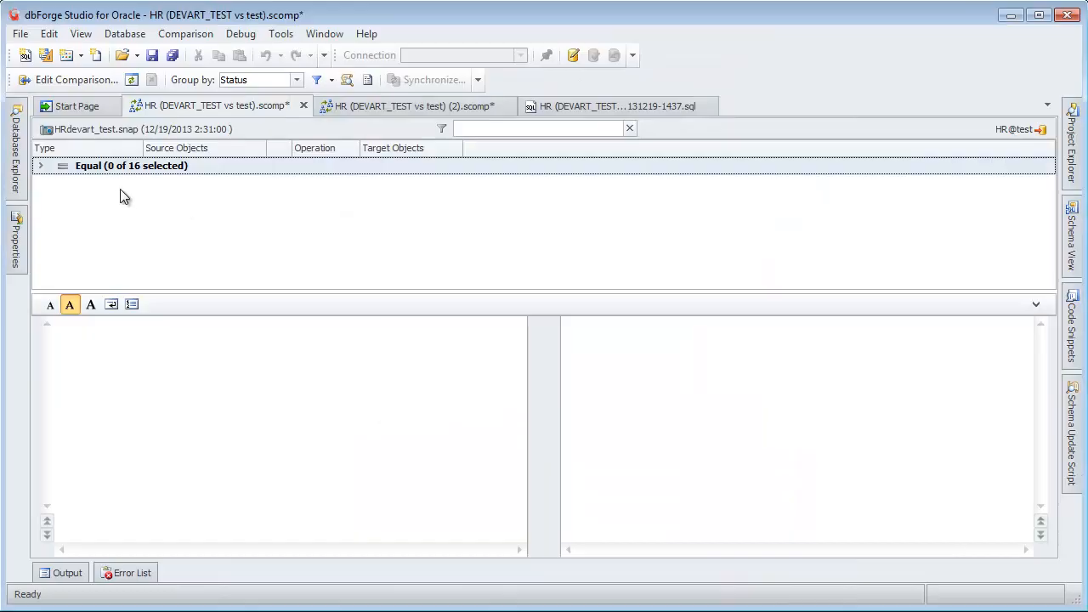